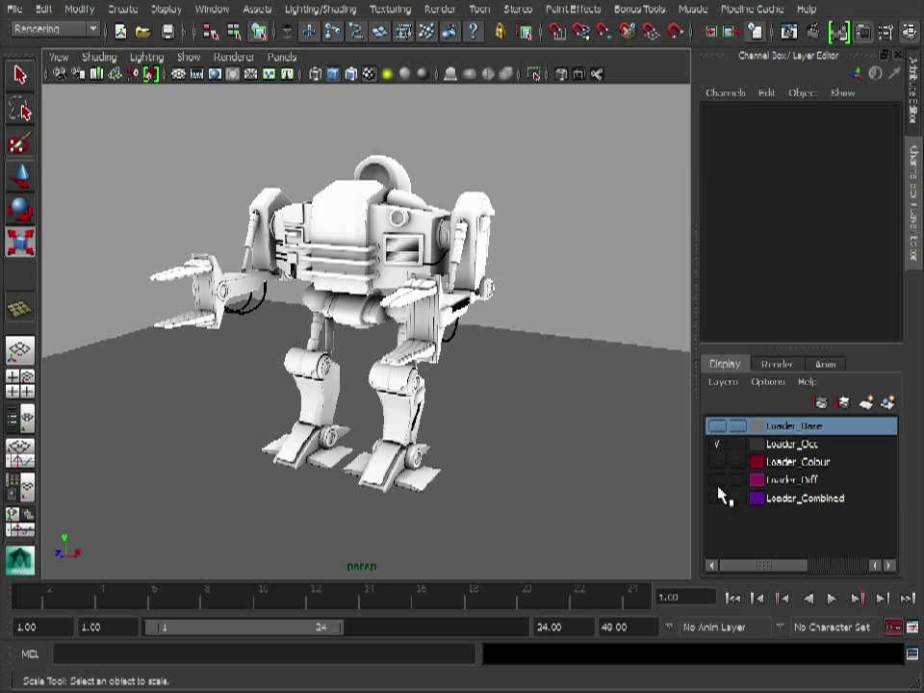
Hide the Loader_Base and Loader_Combined display layers so the viewport is empty.
{"action": "left_click", "coordinate": [716, 450]}
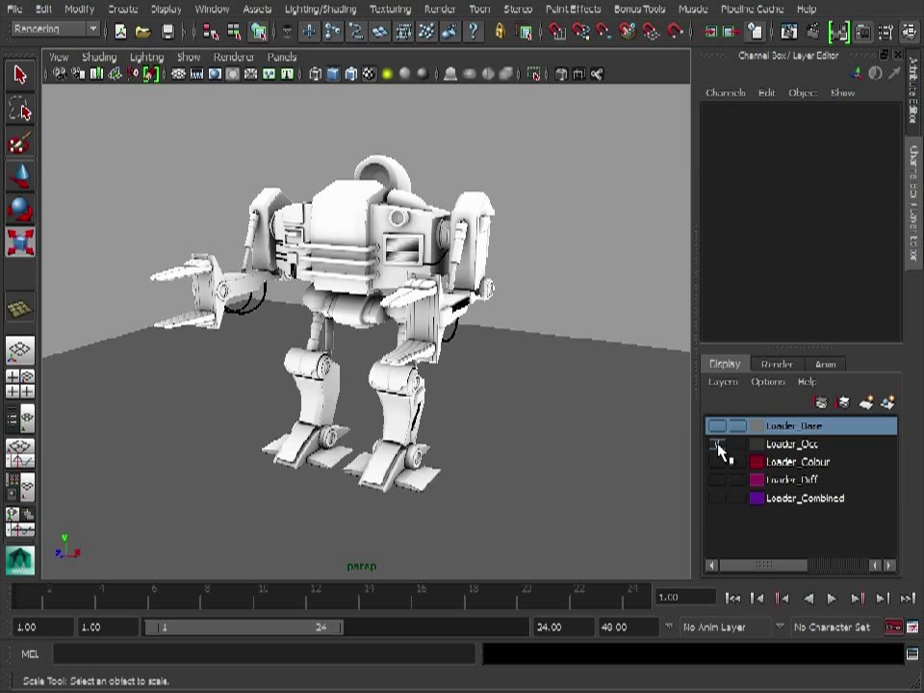
{"action": "left_click", "coordinate": [718, 443]}
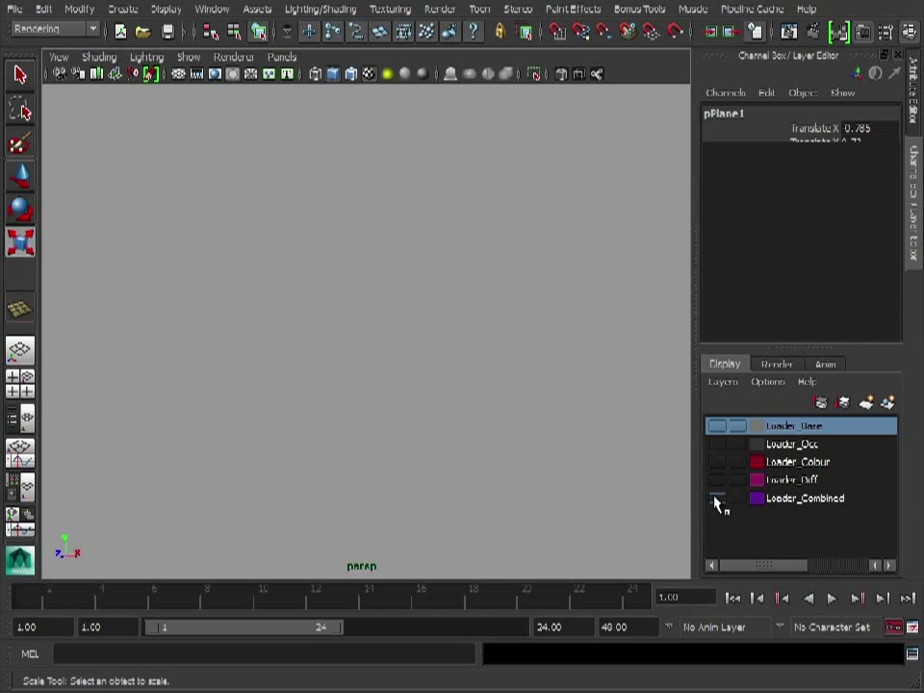
Show the Loader_Colour layer and select the torso mesh to view its attributes.
{"action": "left_click", "coordinate": [714, 478]}
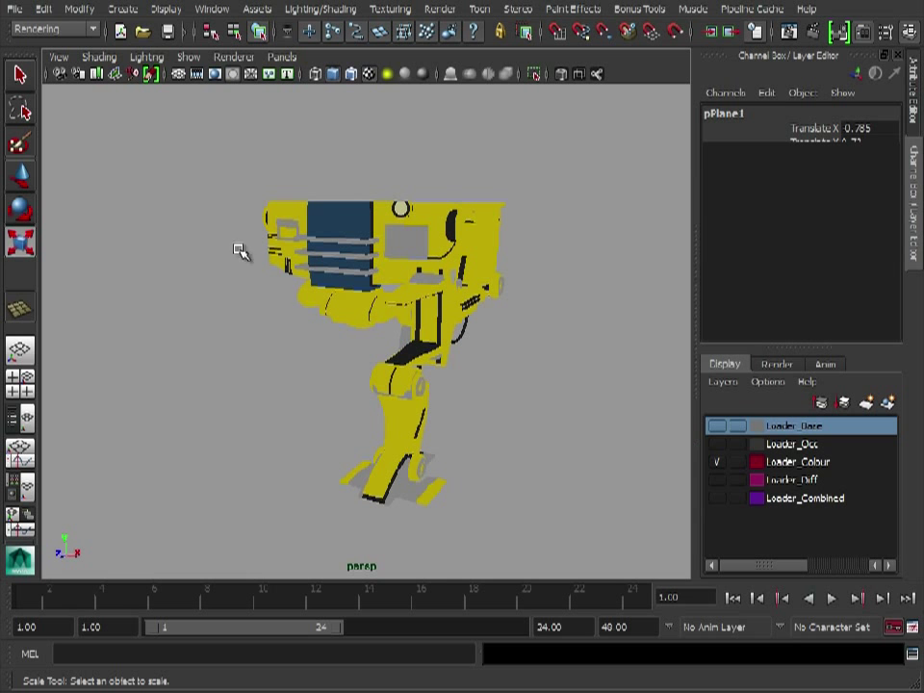
{"action": "left_click", "coordinate": [147, 58]}
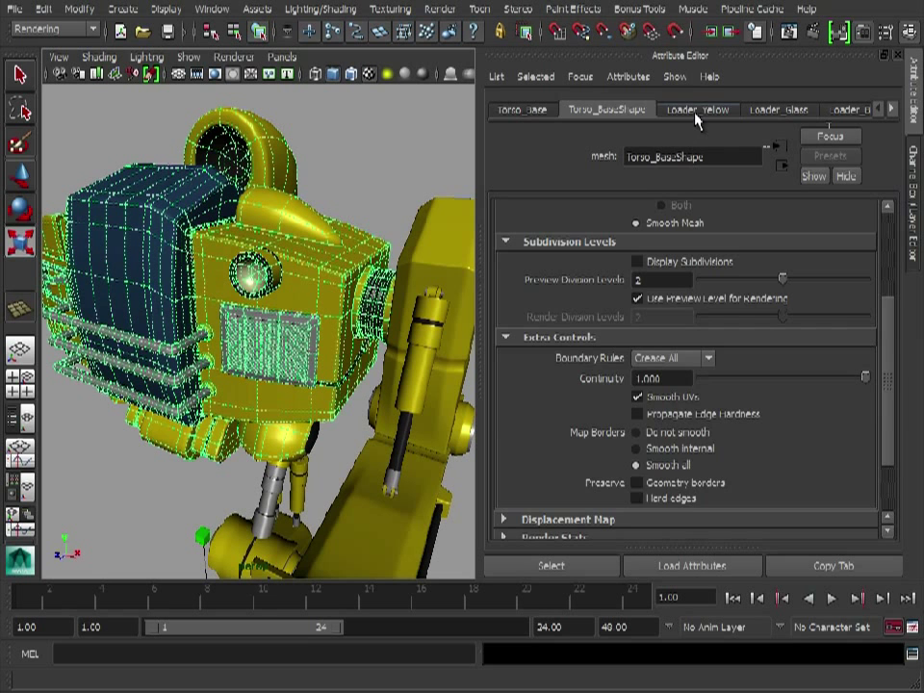
Review the Loader_Yellow and Loader_Black Phong shader settings on the torso.
{"action": "left_click", "coordinate": [697, 108]}
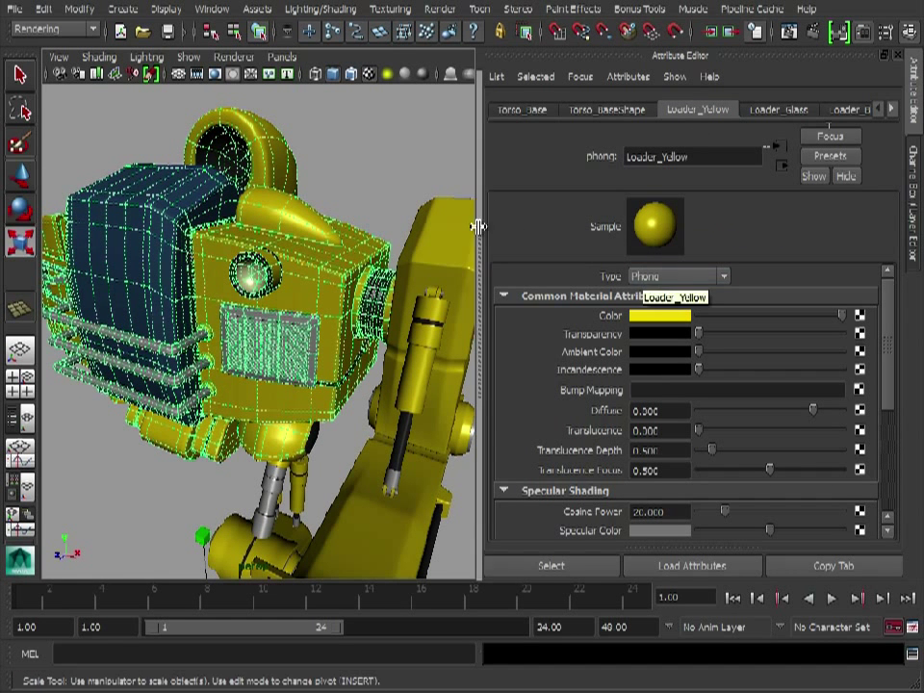
{"action": "mouse_move", "coordinate": [670, 327]}
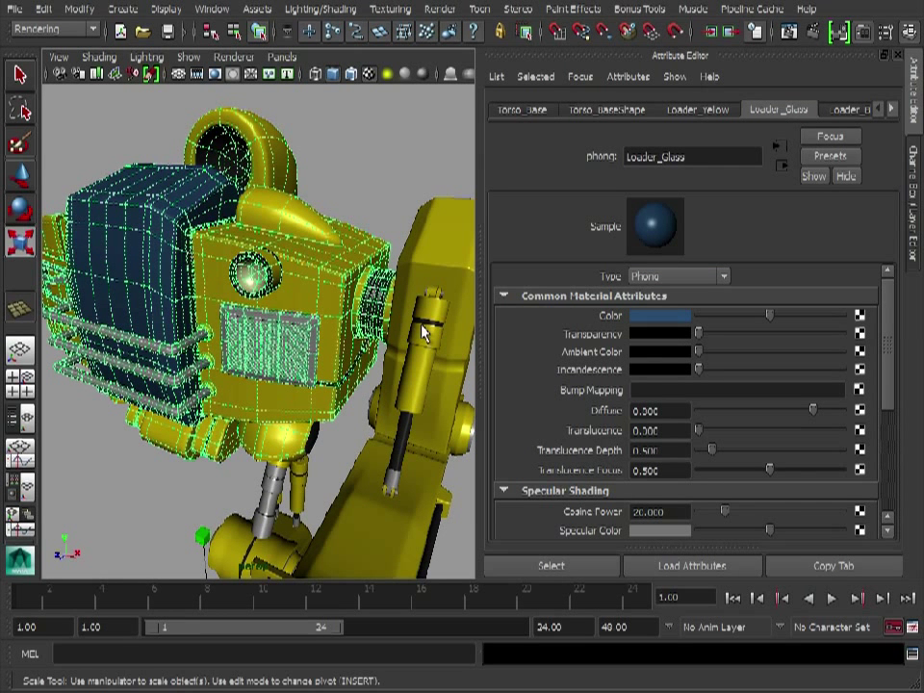
{"action": "left_click", "coordinate": [830, 108]}
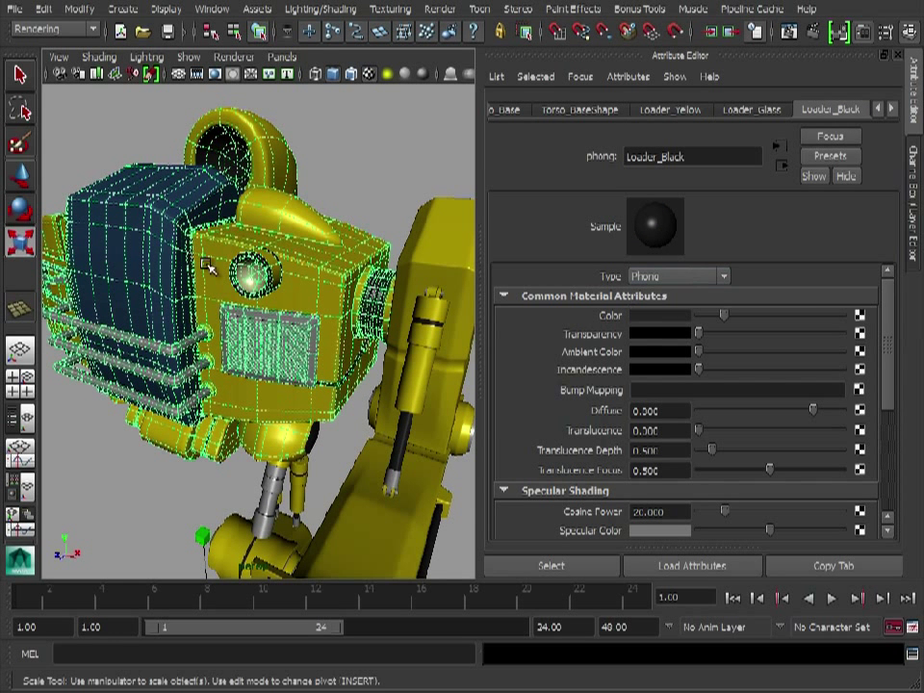
{"action": "mouse_move", "coordinate": [646, 319]}
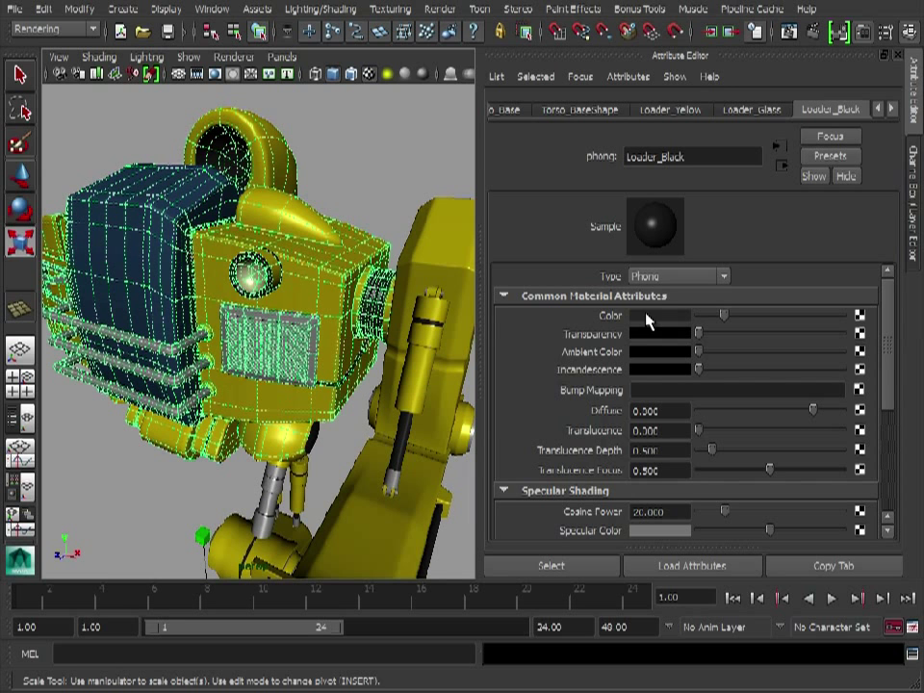
{"action": "mouse_move", "coordinate": [668, 300]}
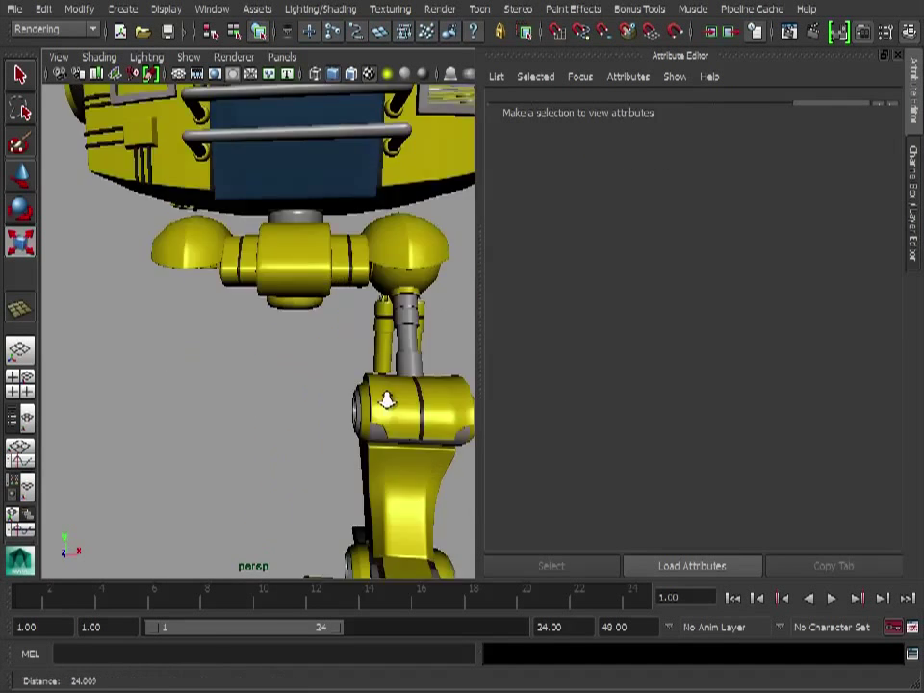
Move the view in close on the yellow leg joint.
{"action": "left_click_drag", "start_coordinate": [386, 408], "coordinate": [266, 385]}
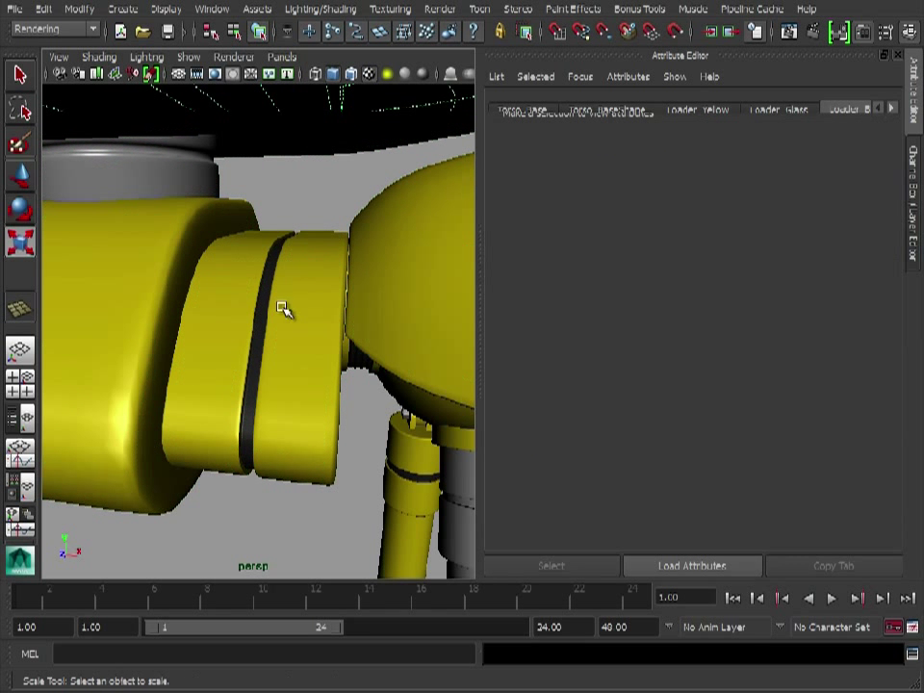
{"action": "mouse_move", "coordinate": [266, 349]}
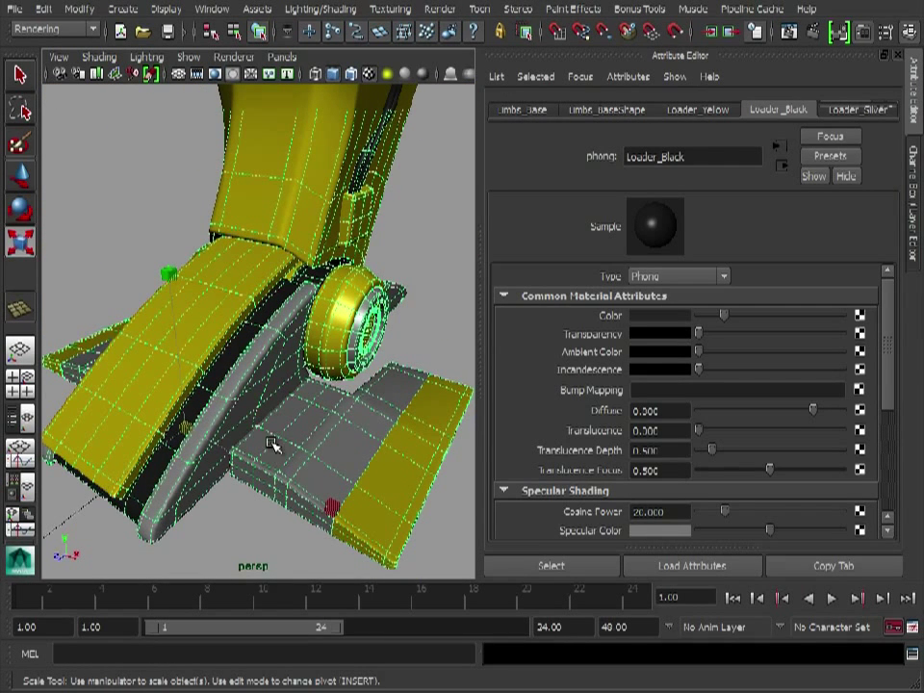
{"action": "mouse_move", "coordinate": [383, 470]}
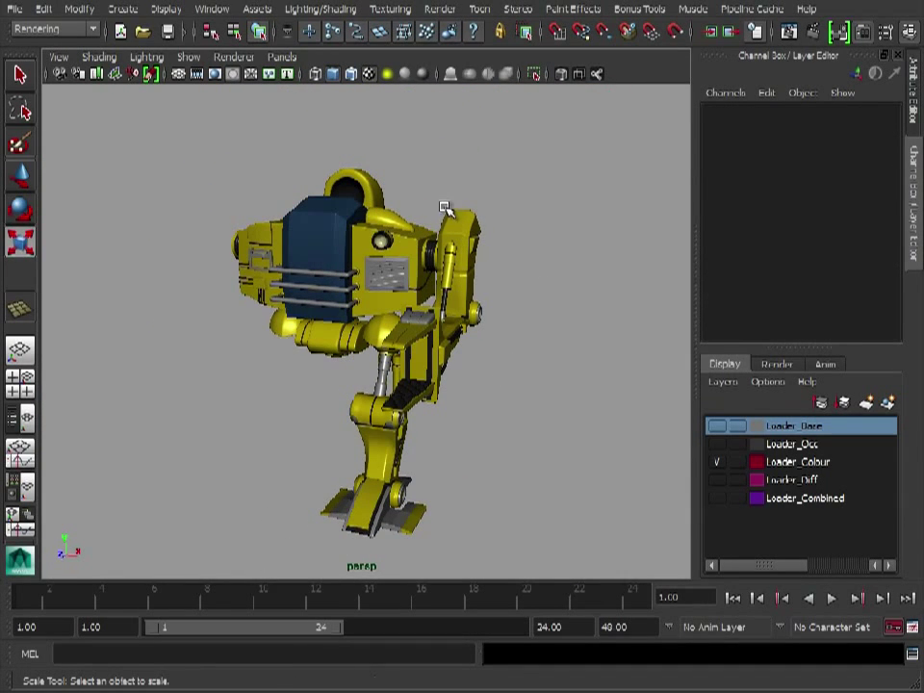
{"action": "mouse_move", "coordinate": [445, 308]}
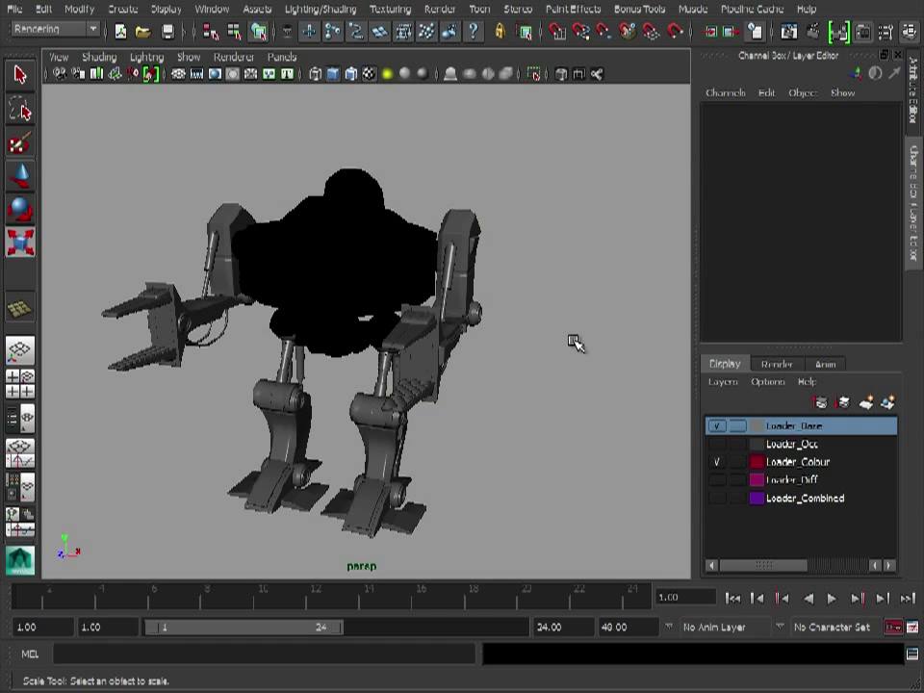
Select a leg of the grey base robot to show its Loader_BaseMAT Phong shader.
{"action": "left_click", "coordinate": [192, 328]}
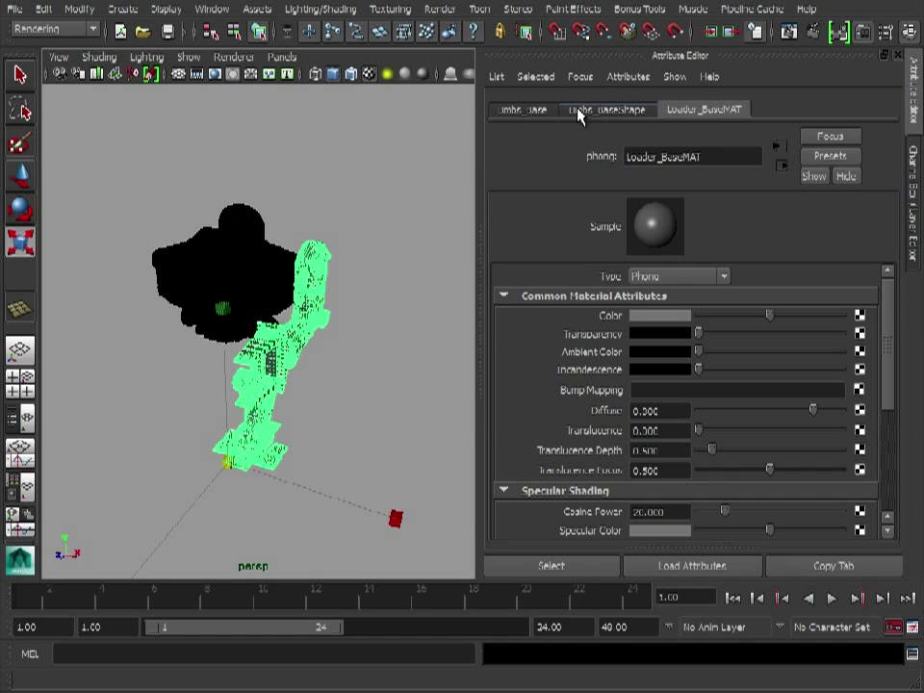
{"action": "mouse_move", "coordinate": [691, 125]}
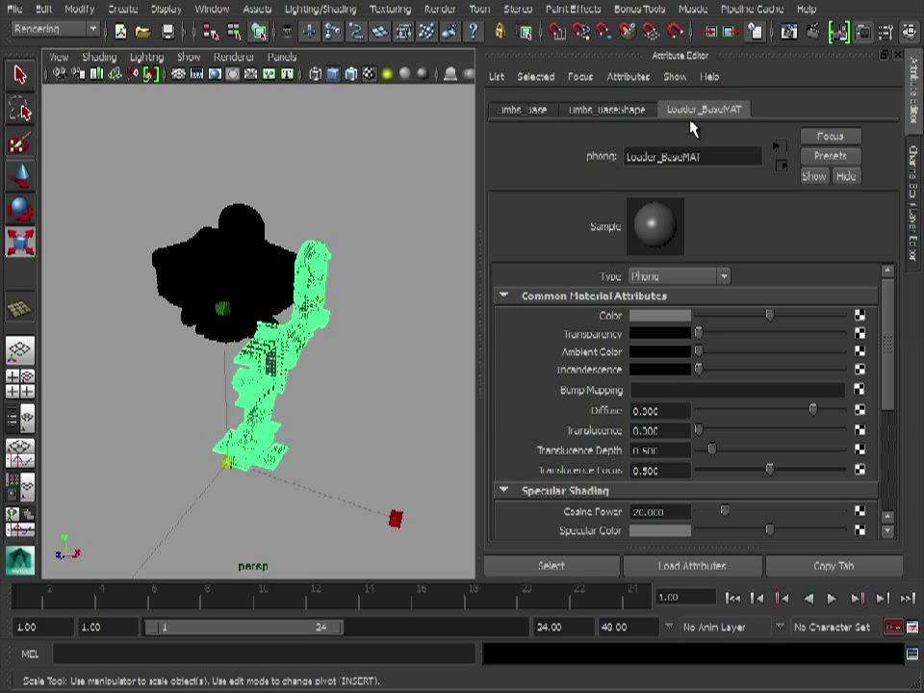
Bring up the marking menu on the base torso to list existing loader materials.
{"action": "right_click", "coordinate": [240, 270]}
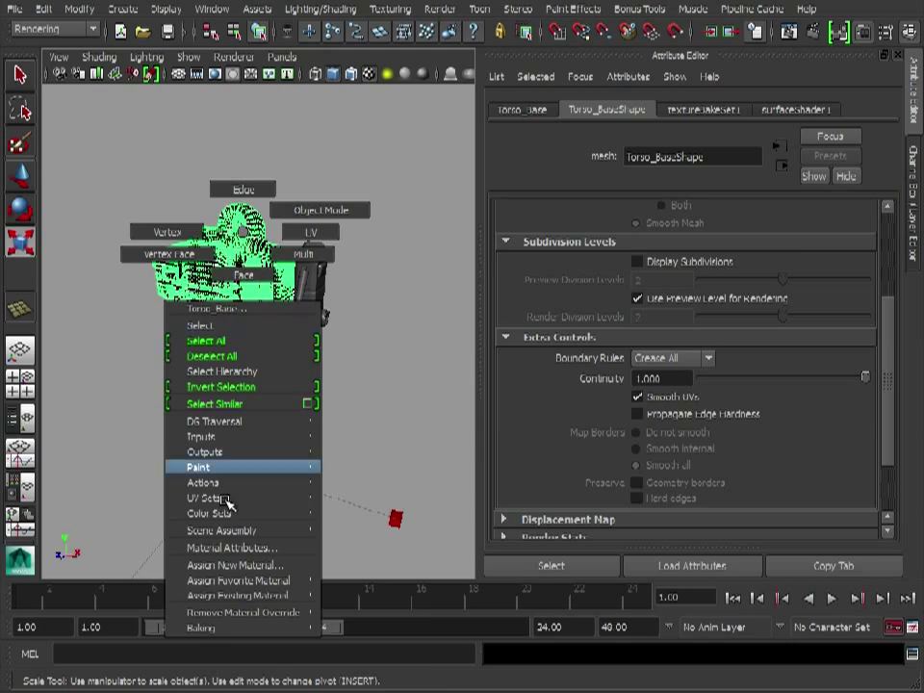
{"action": "mouse_move", "coordinate": [241, 593]}
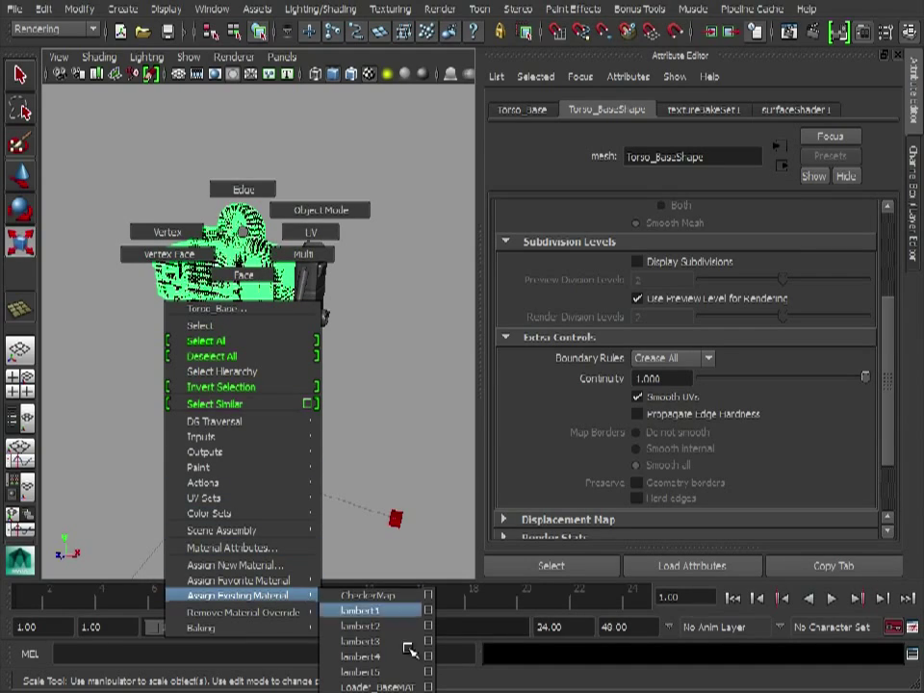